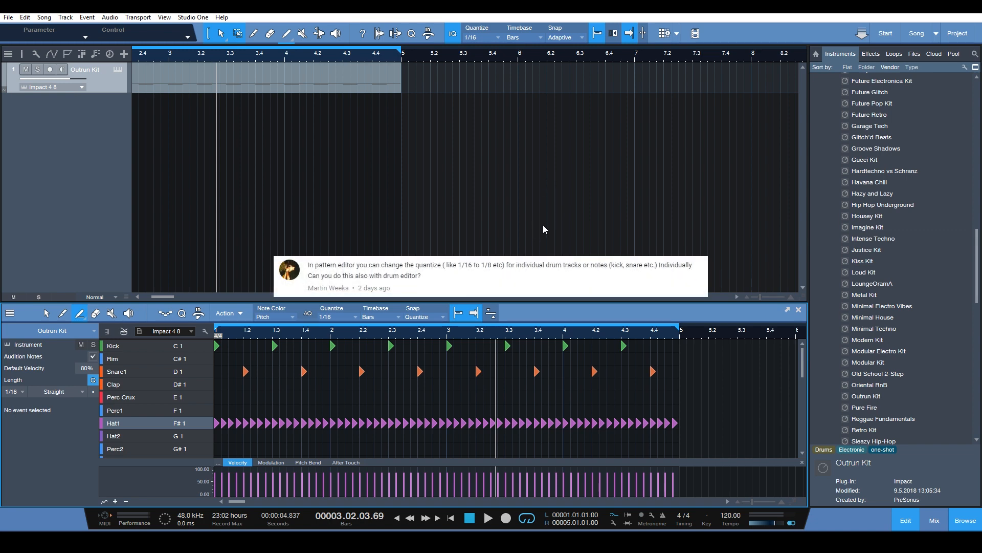
mouse_move(509, 252)
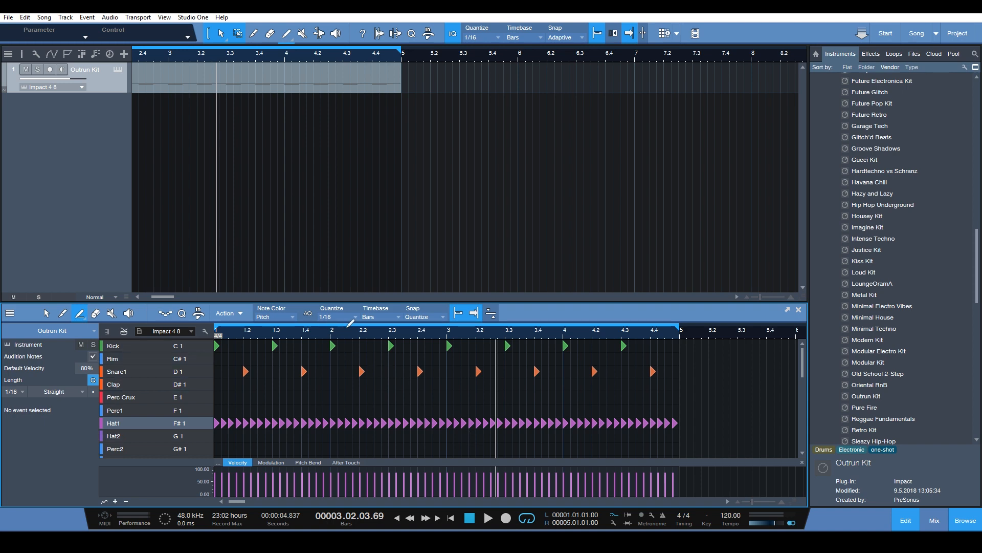
mouse_move(352, 320)
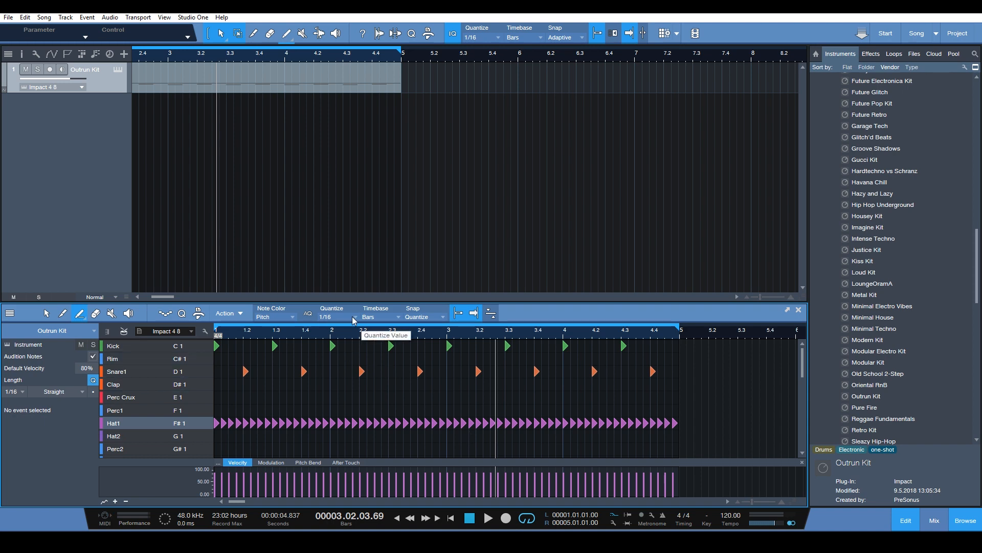
Set the drum editor's quantize value to 1/4, trying 1/16 along the way
left_click(332, 317)
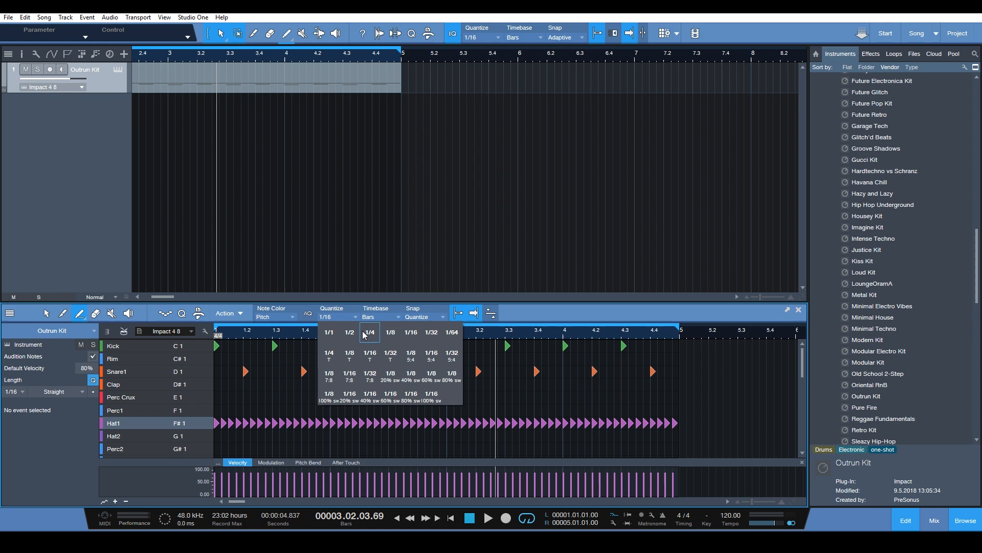
left_click(368, 332)
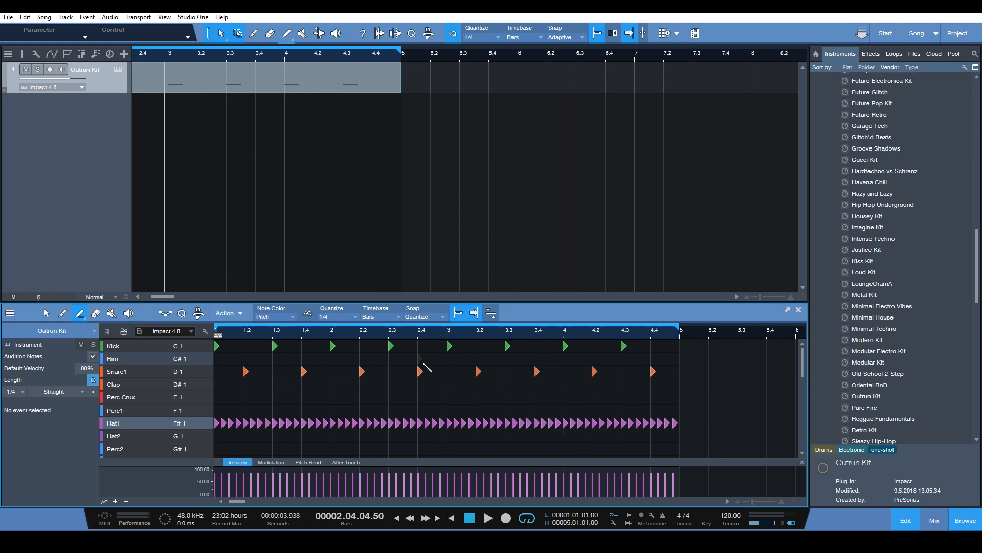
left_click(354, 317)
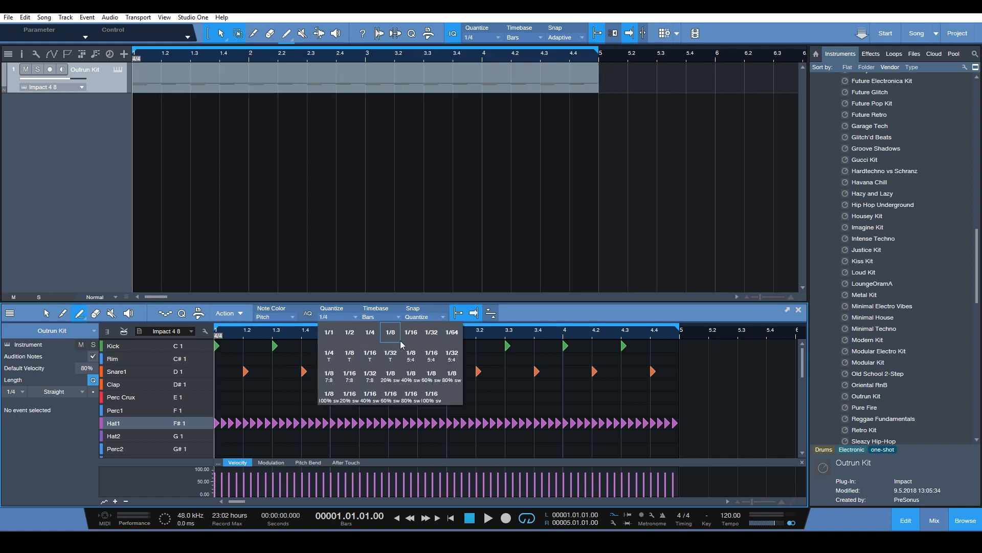
left_click(410, 332)
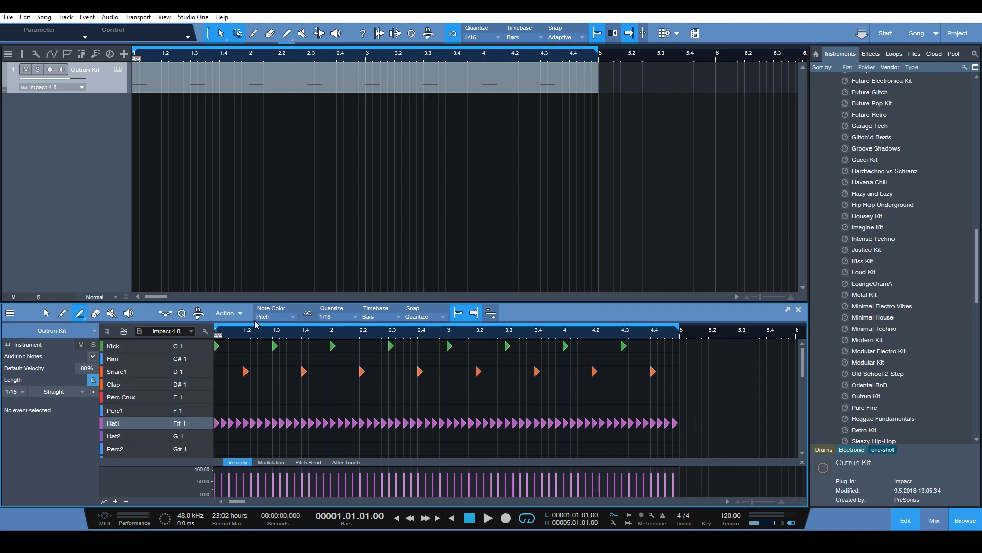
left_click(355, 317)
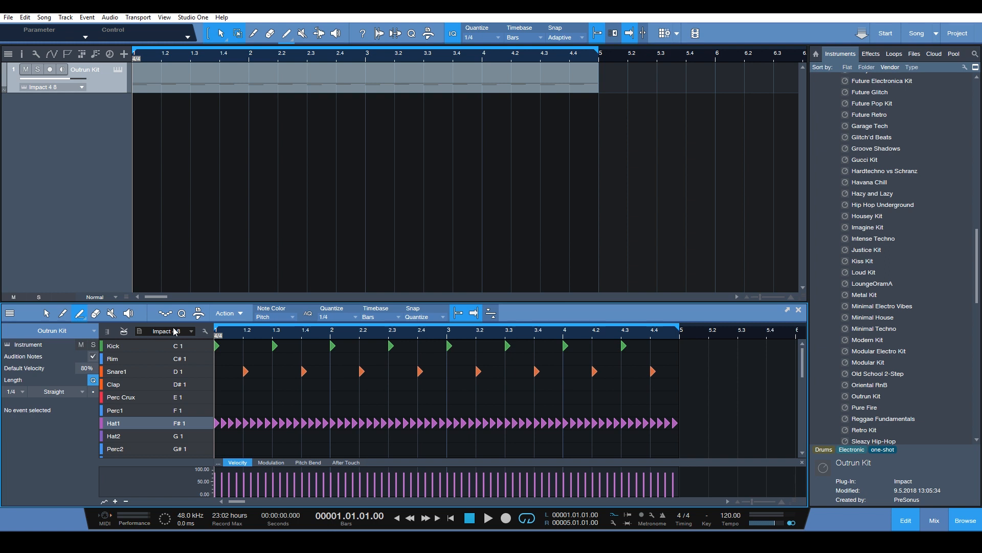
In the Quantize Panel, set preset A to 1/16, then switch to preset C at 1/4
left_click(182, 313)
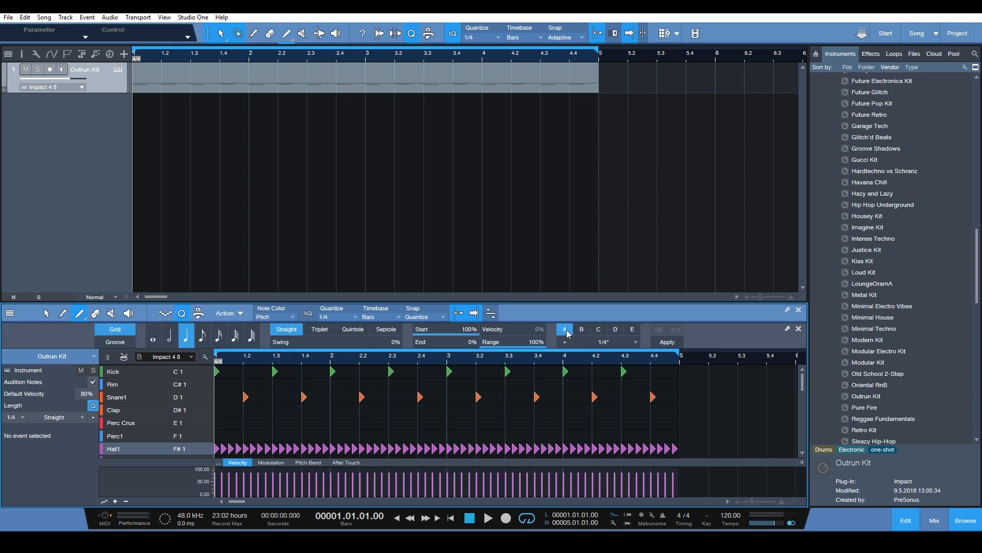
left_click(598, 329)
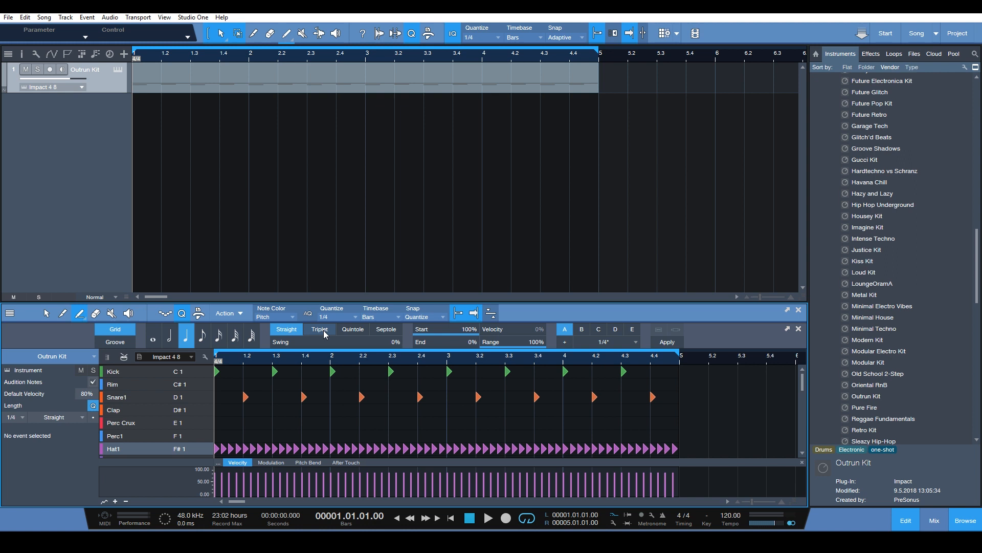
mouse_move(277, 364)
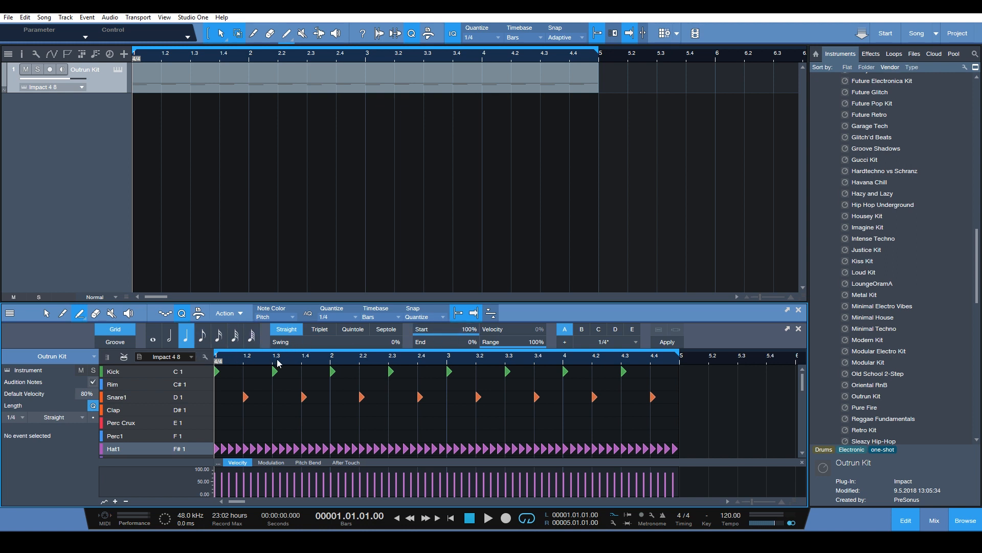
left_click(331, 316)
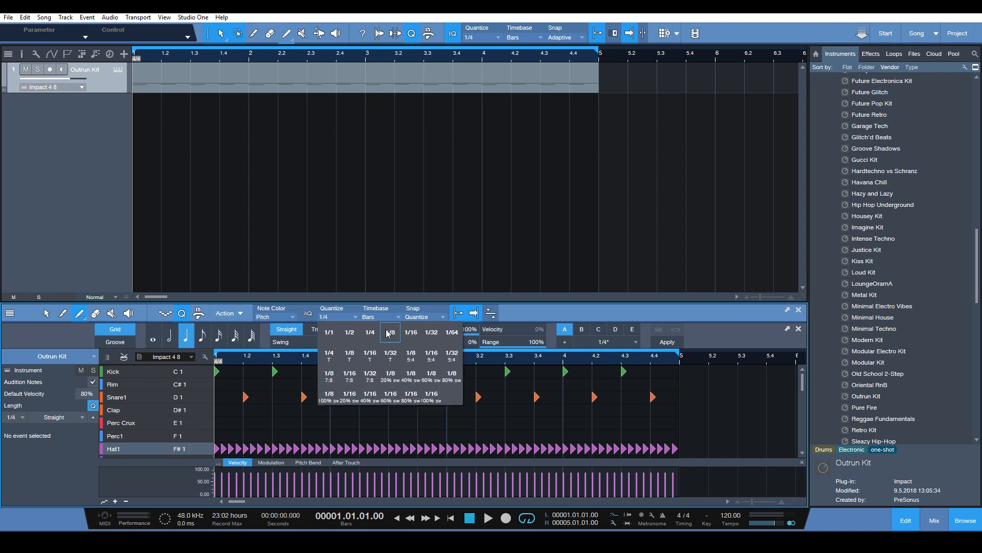
left_click(411, 332)
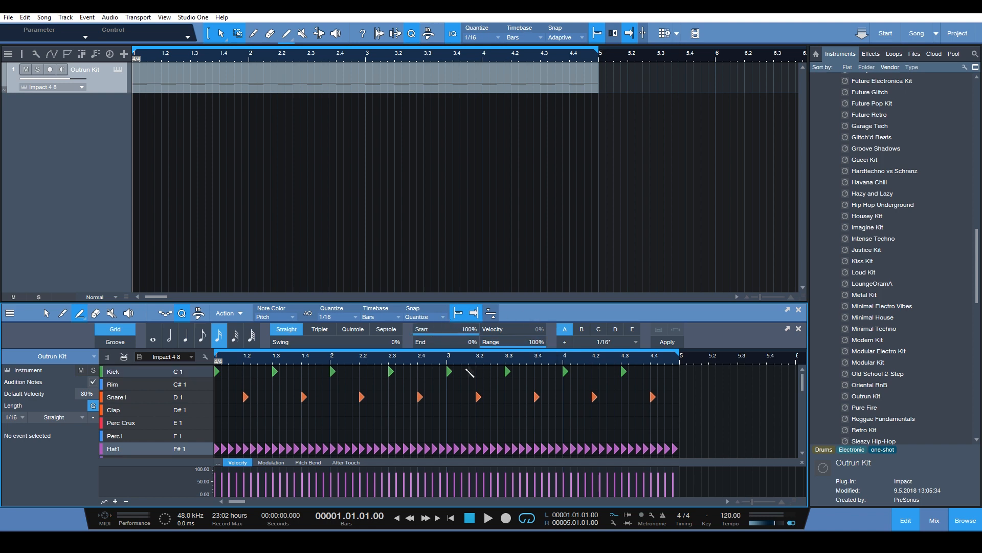
mouse_move(564, 328)
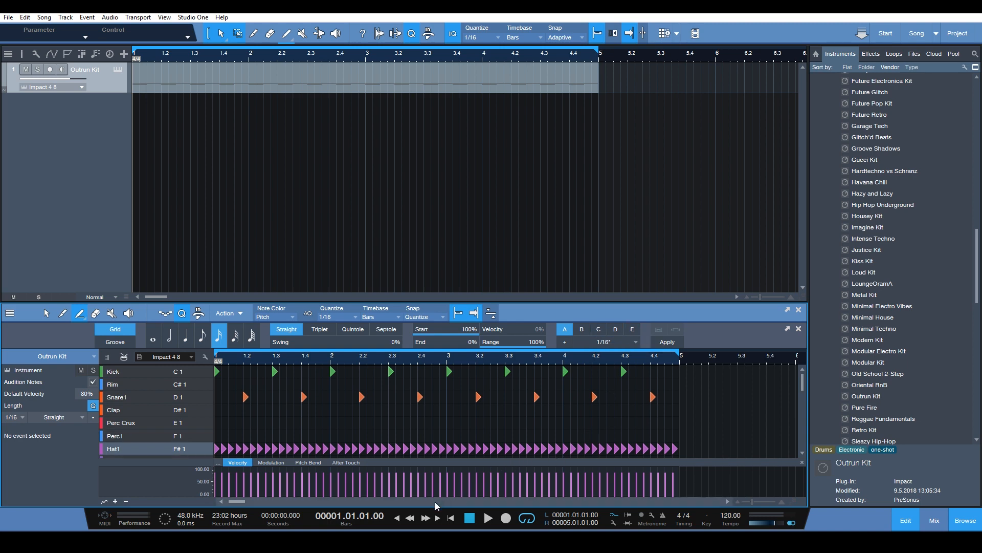
left_click(319, 329)
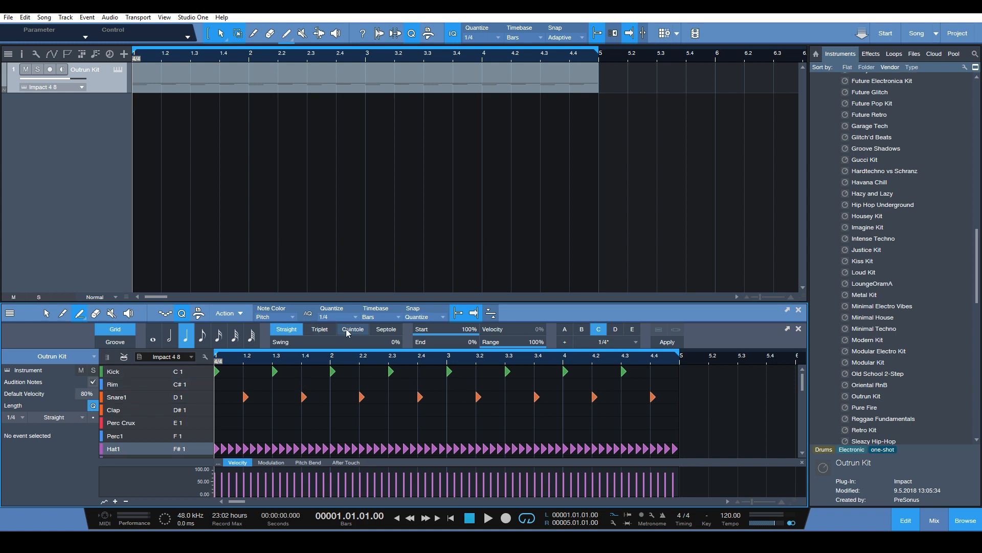
mouse_move(470, 349)
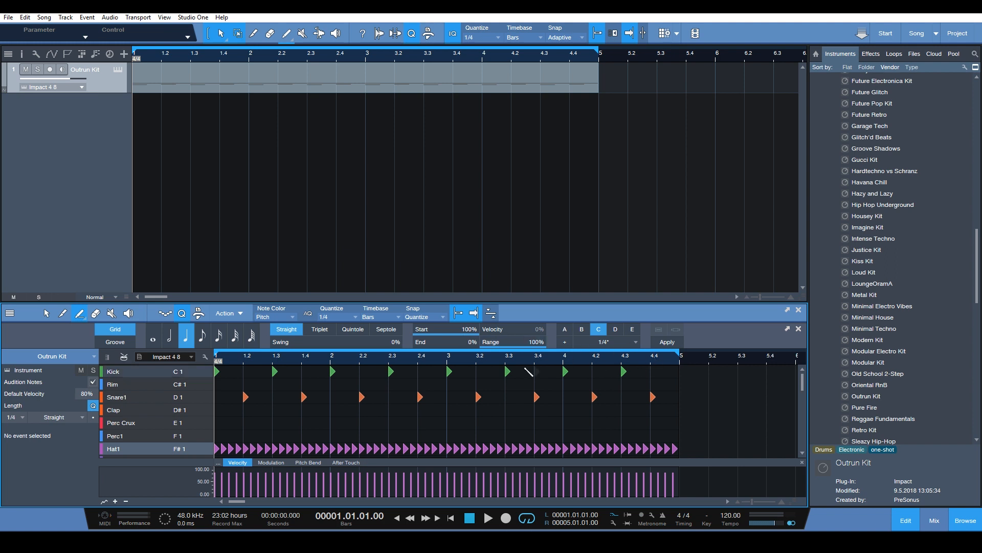
scroll("down", 3)
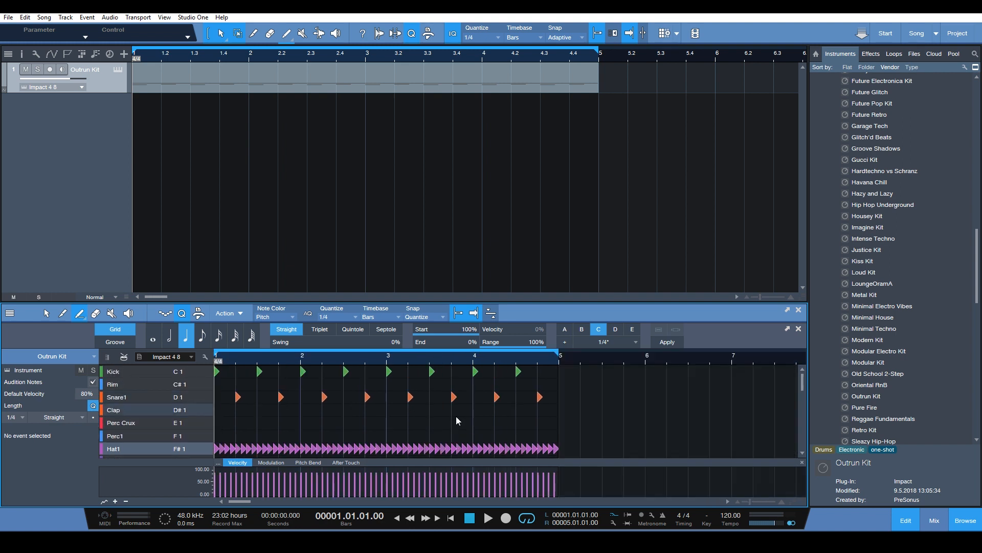
mouse_move(369, 441)
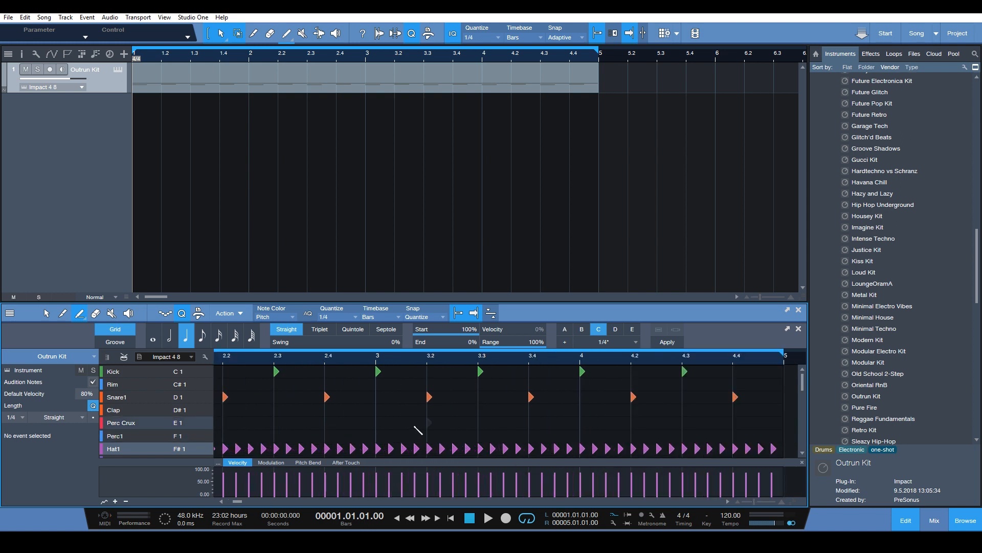
Scroll the drum editor view and stop playback of the Hat1 pattern
scroll("down", 3)
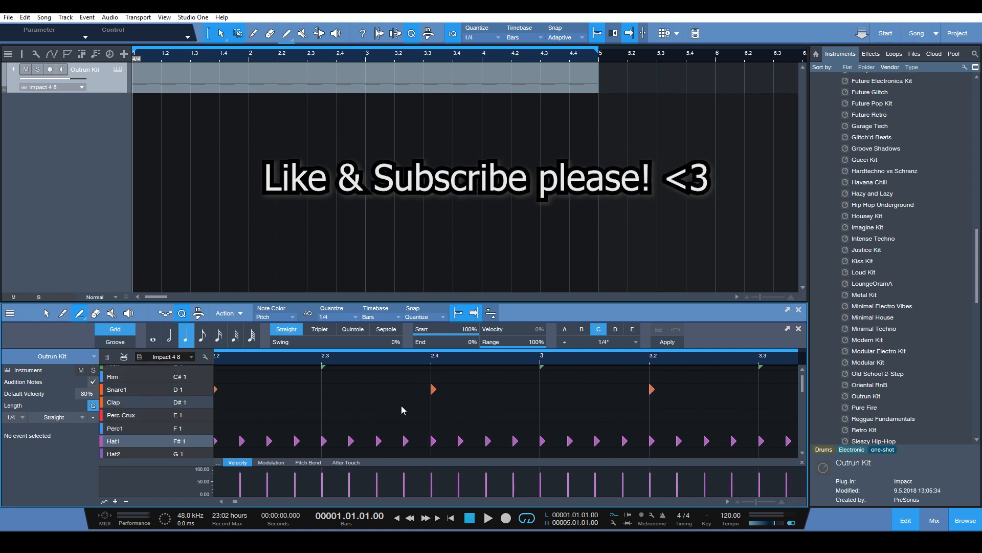
mouse_move(380, 312)
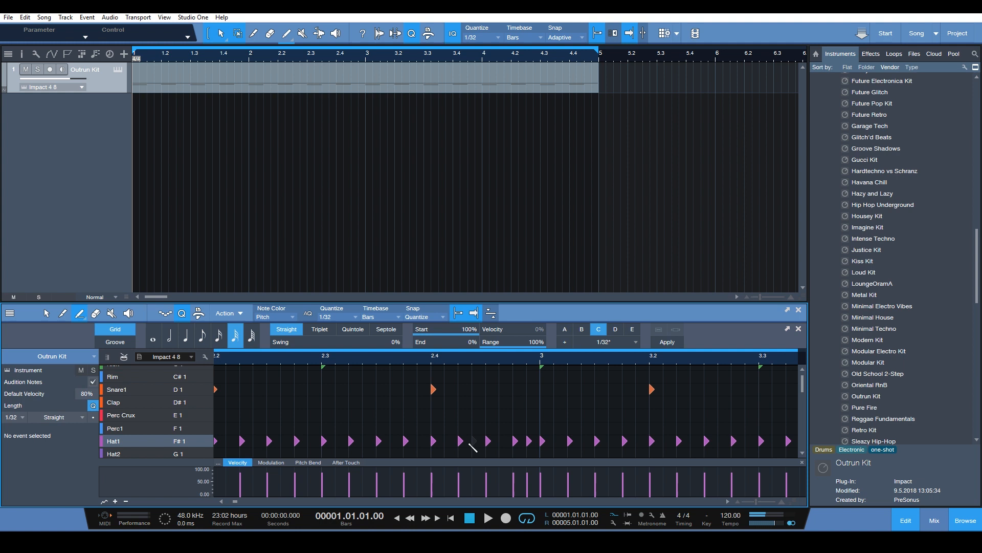
mouse_move(243, 359)
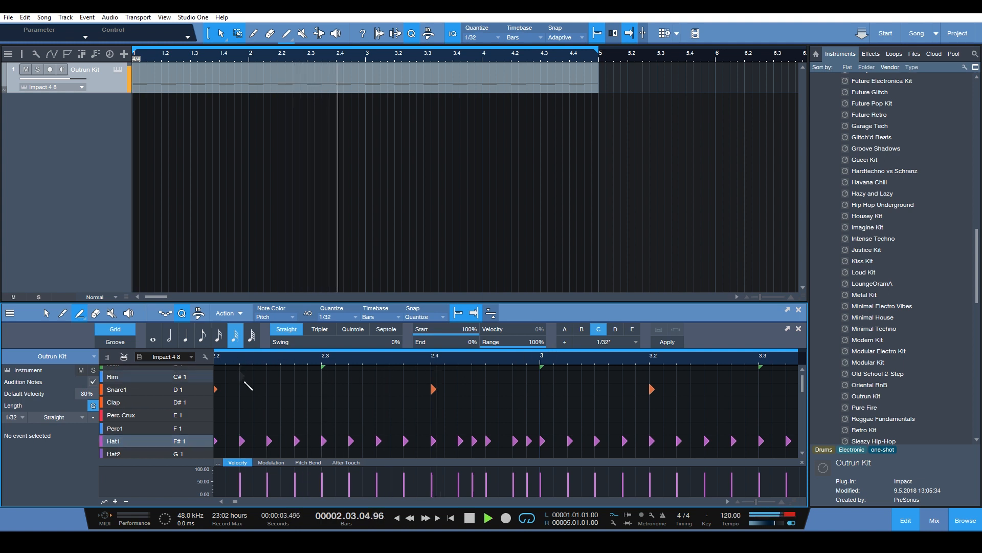
left_click(488, 518)
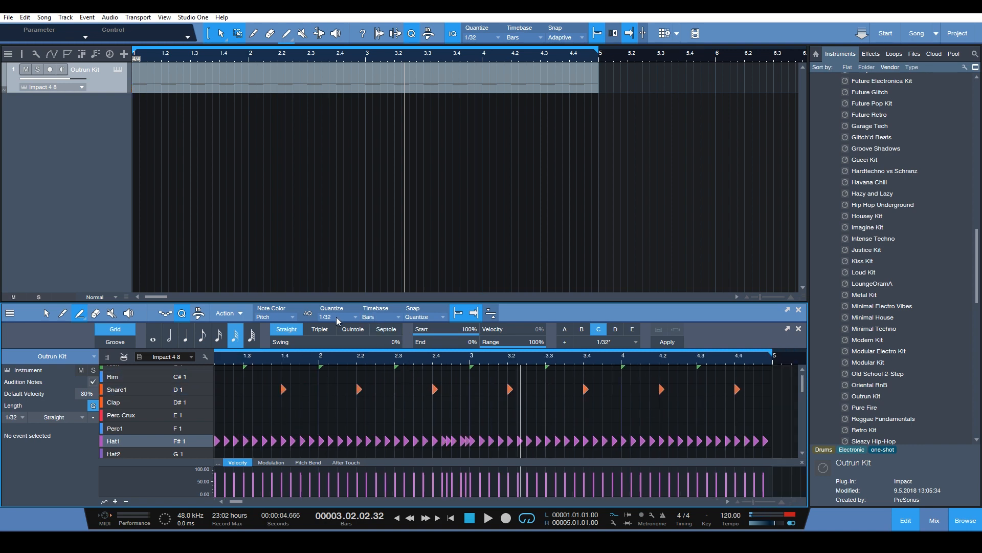
mouse_move(328, 342)
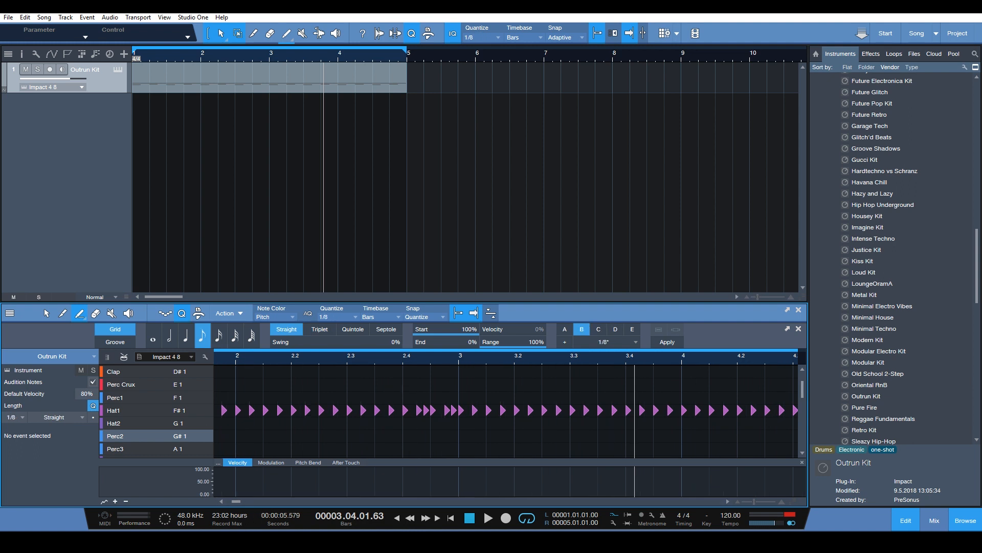
Switch the note grid to quarter notes for the Hat2 (G1) line
left_click(597, 329)
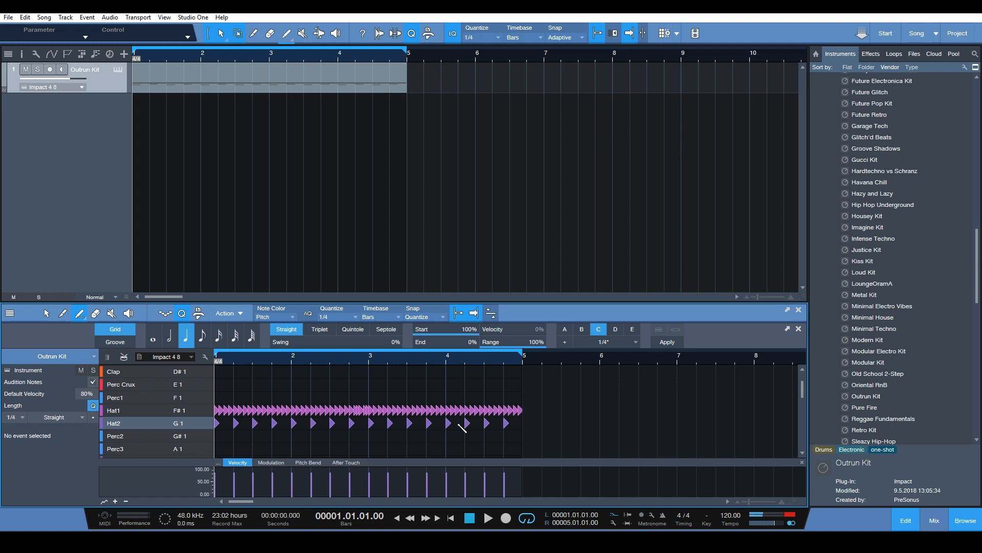
left_click(487, 517)
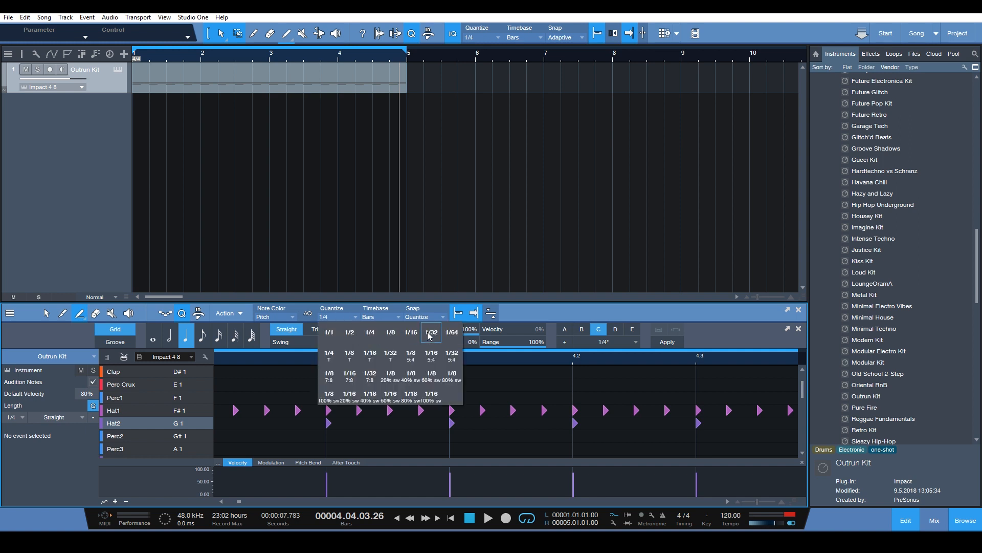
Set the grid resolution to 1/32 for the Hat1 fill in bar 4
left_click(431, 332)
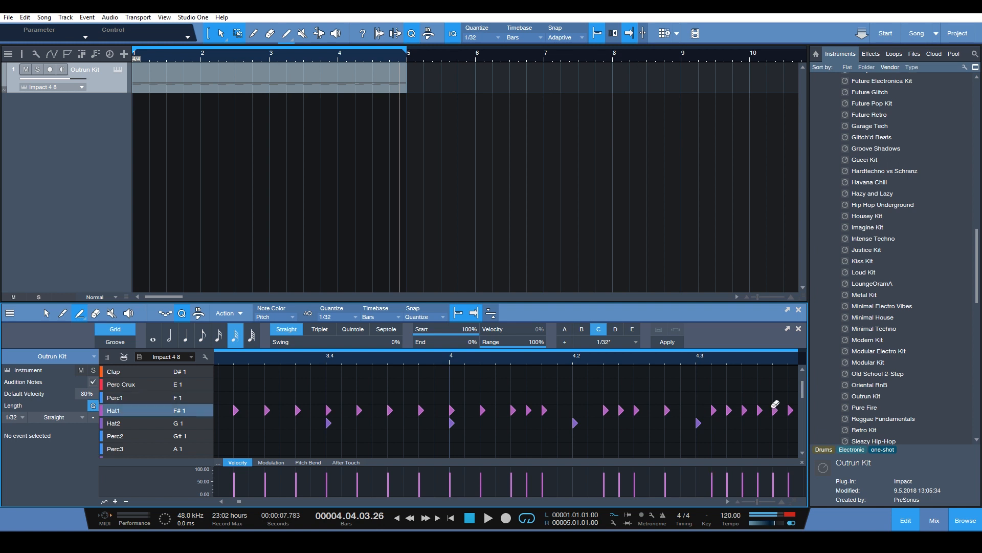
mouse_move(768, 413)
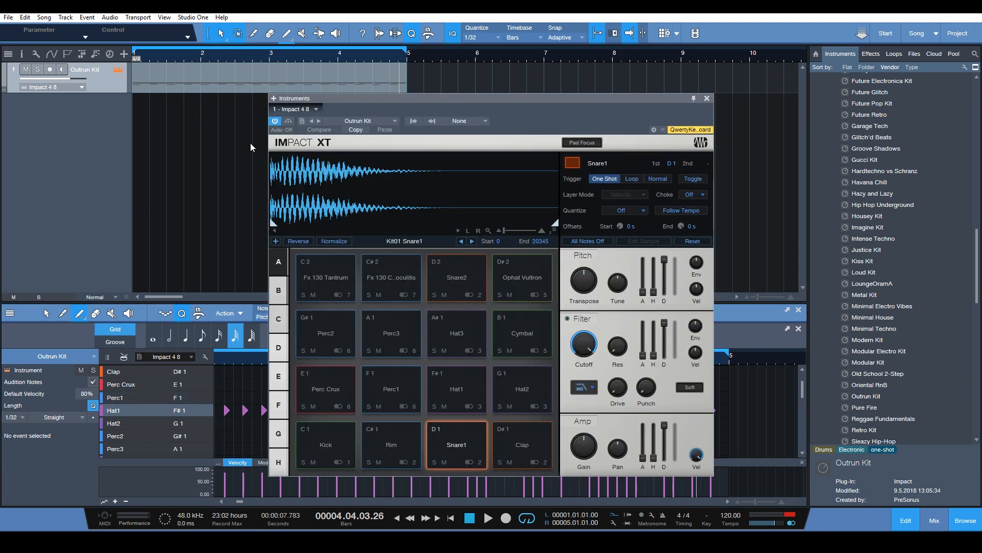
Pan the Hat1 pad to L33 and Hat2 to R50 in Impact XT, then close it
left_click(456, 388)
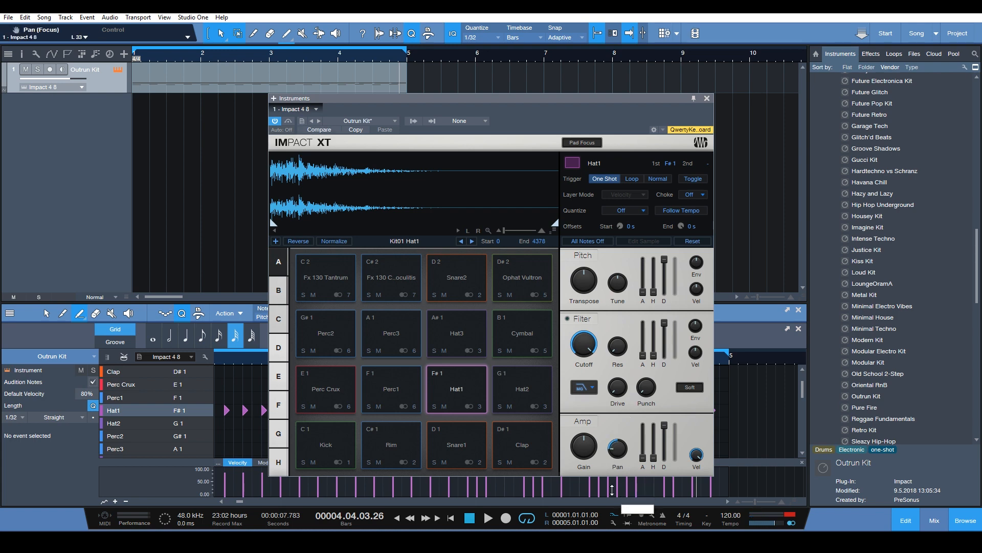
left_click(523, 389)
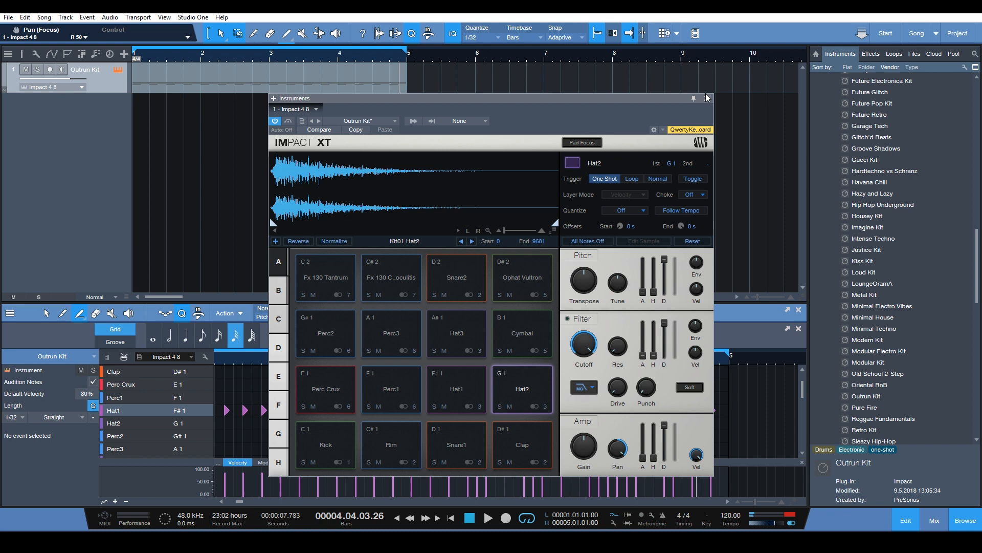
left_click(706, 97)
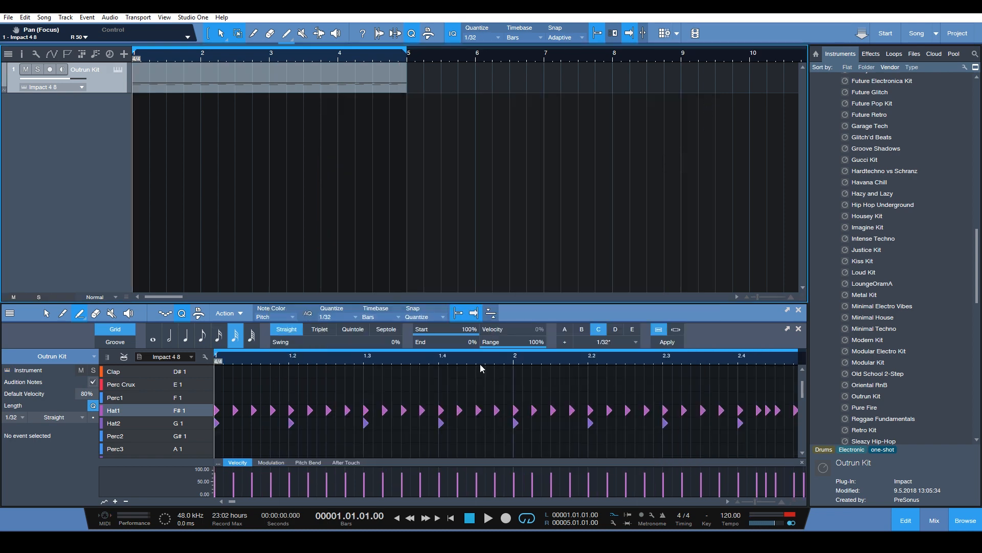
Play and stop the pattern, then select every Hat1 note via its row name
left_click(488, 518)
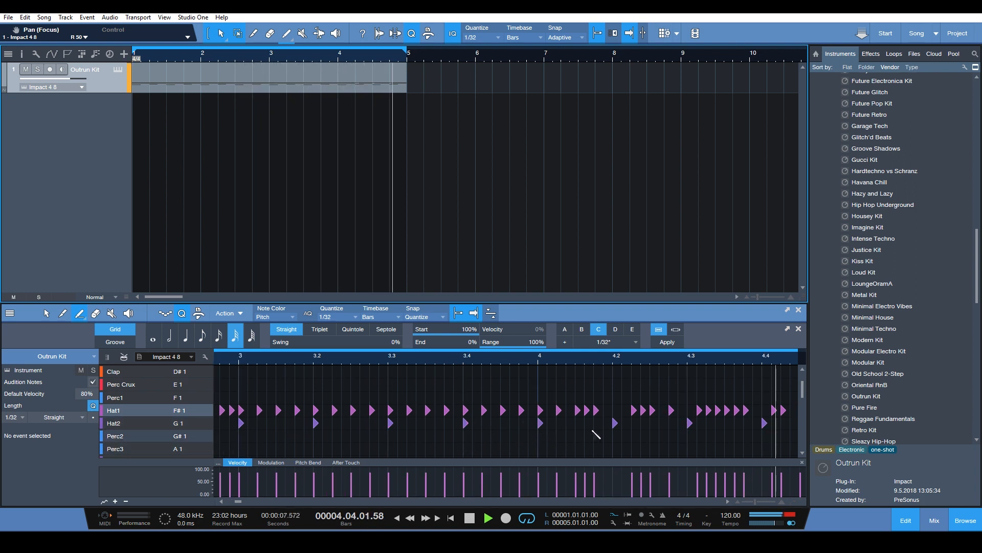
left_click(470, 517)
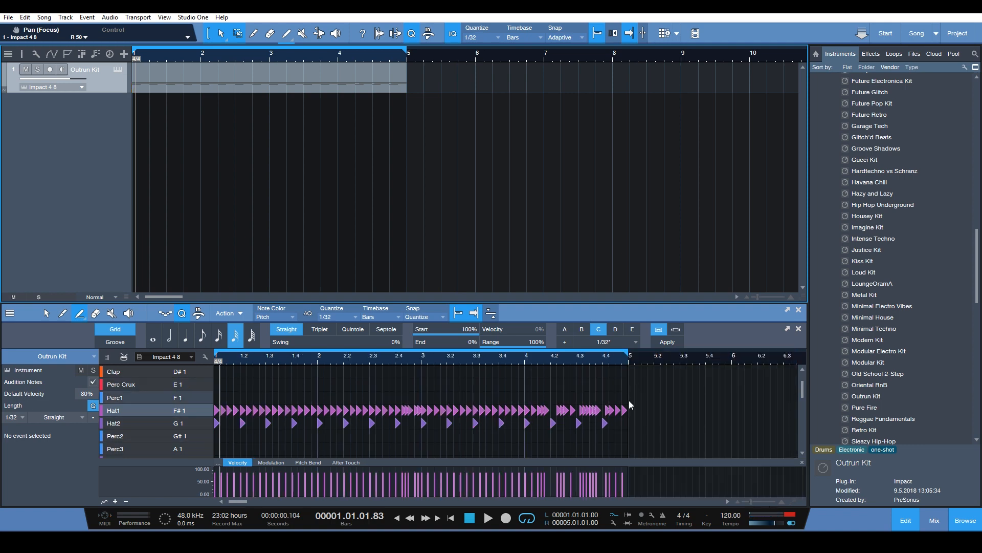
left_click(114, 410)
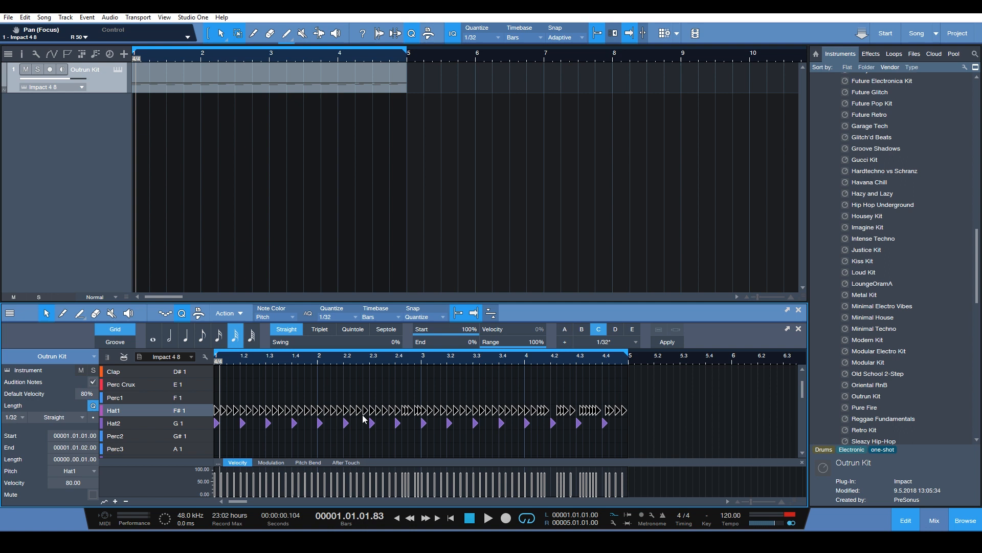
Humanize the selected Hat1 and Hat2 note velocities with a -17% to 17% range
left_click(114, 410)
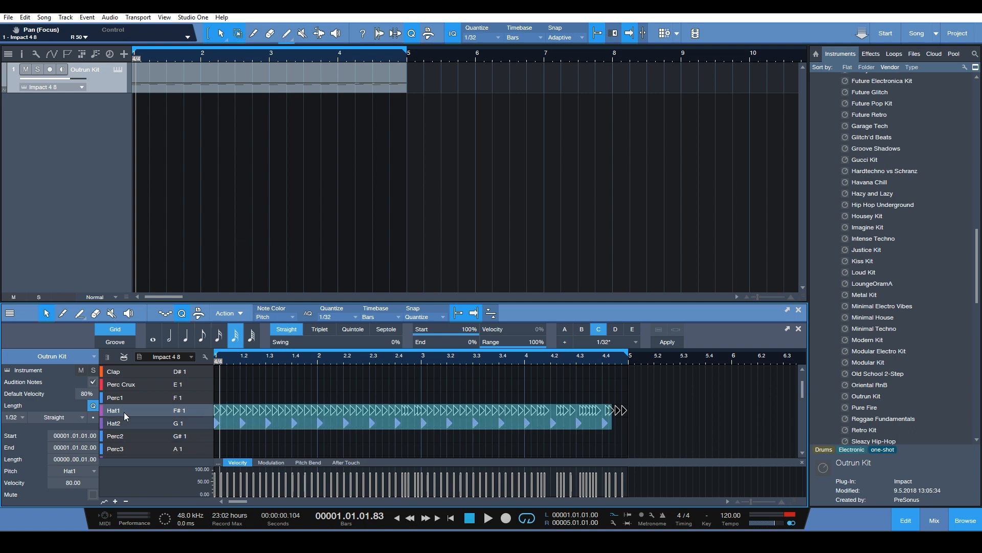
left_click(319, 417)
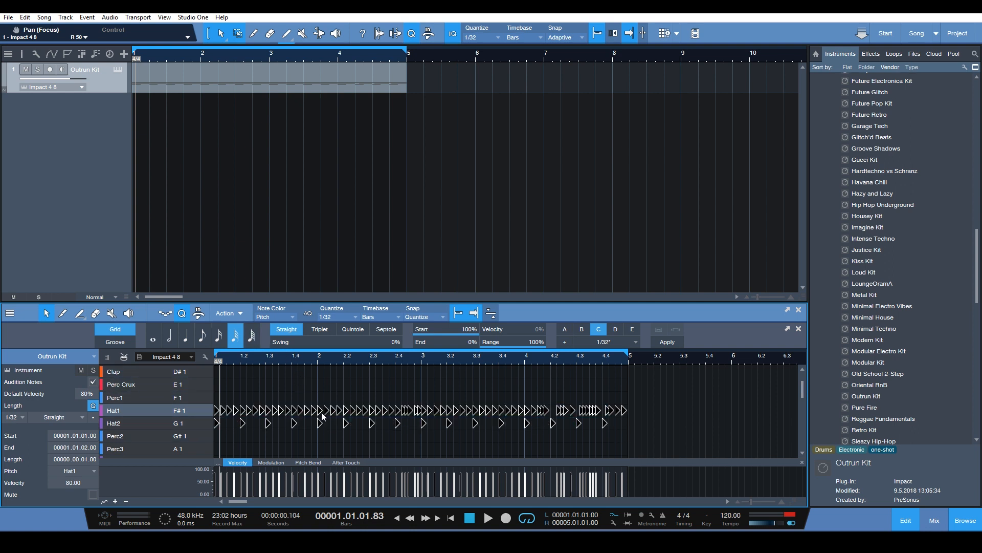
right_click(323, 415)
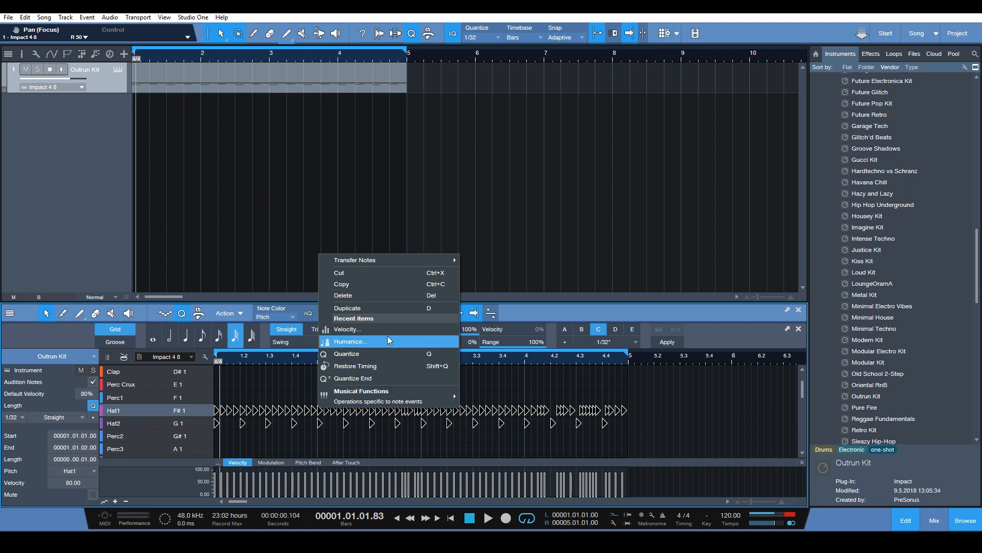
mouse_move(374, 348)
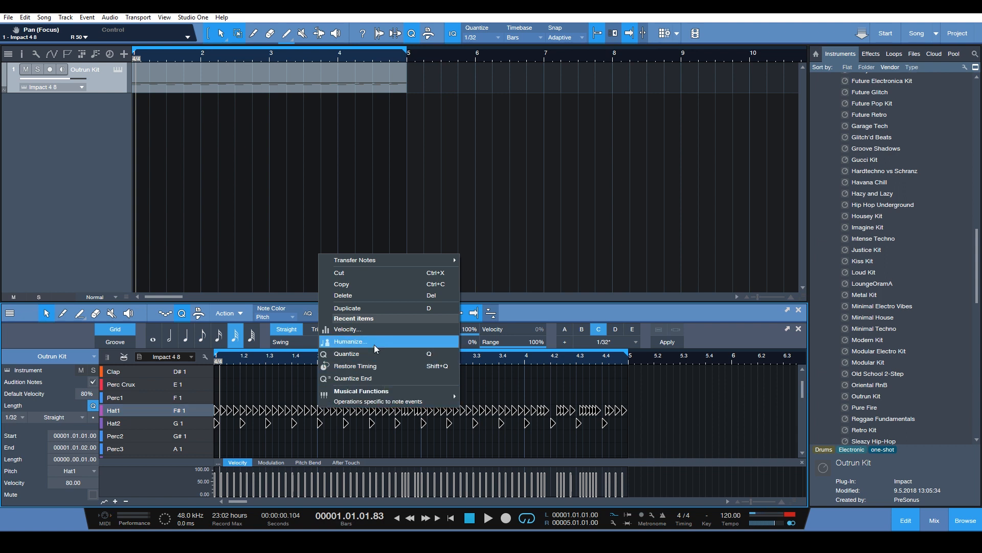
left_click(350, 341)
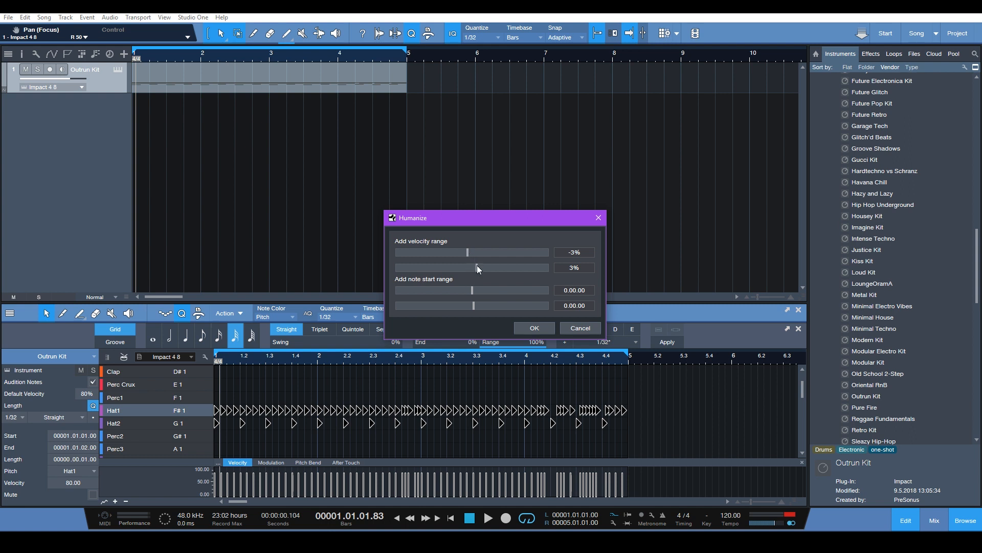
mouse_move(480, 301)
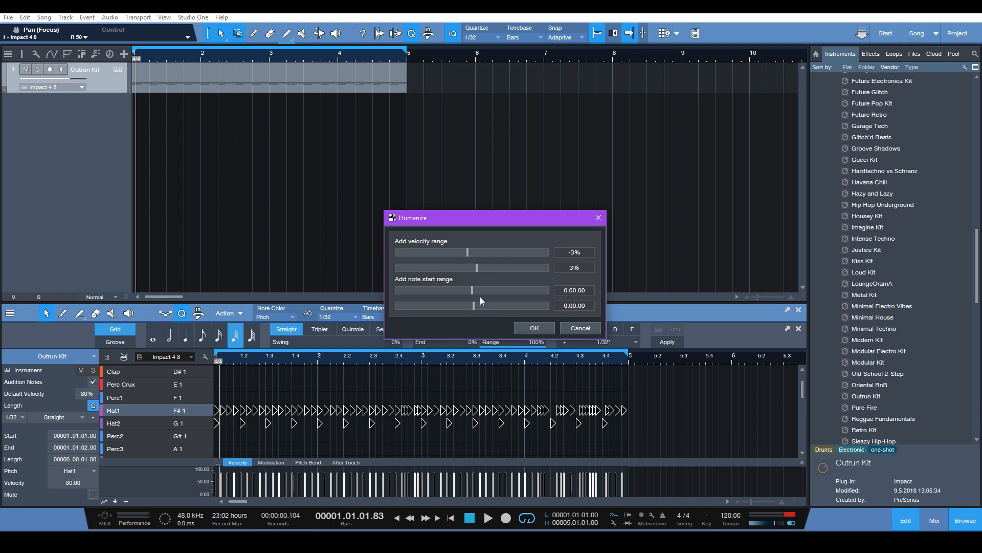
mouse_move(455, 284)
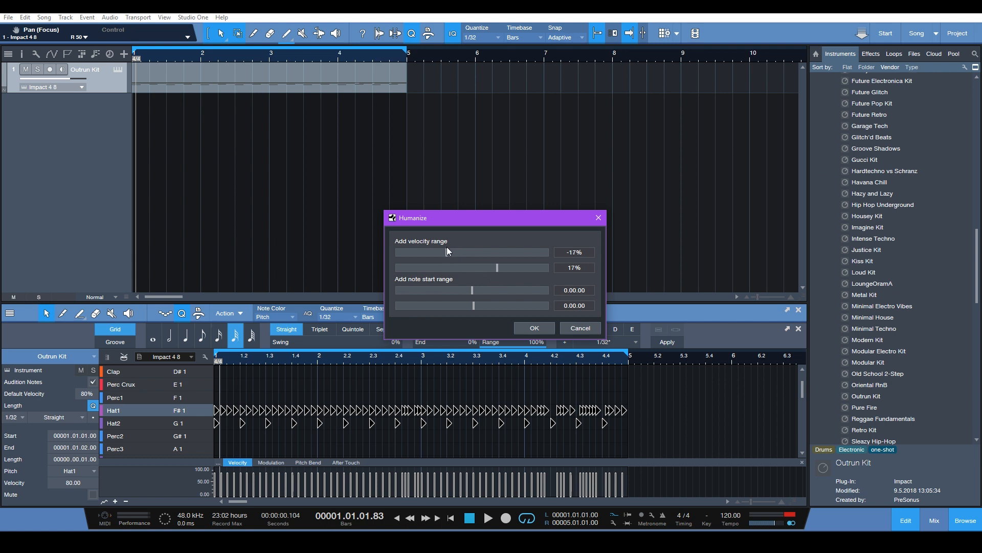
left_click(533, 327)
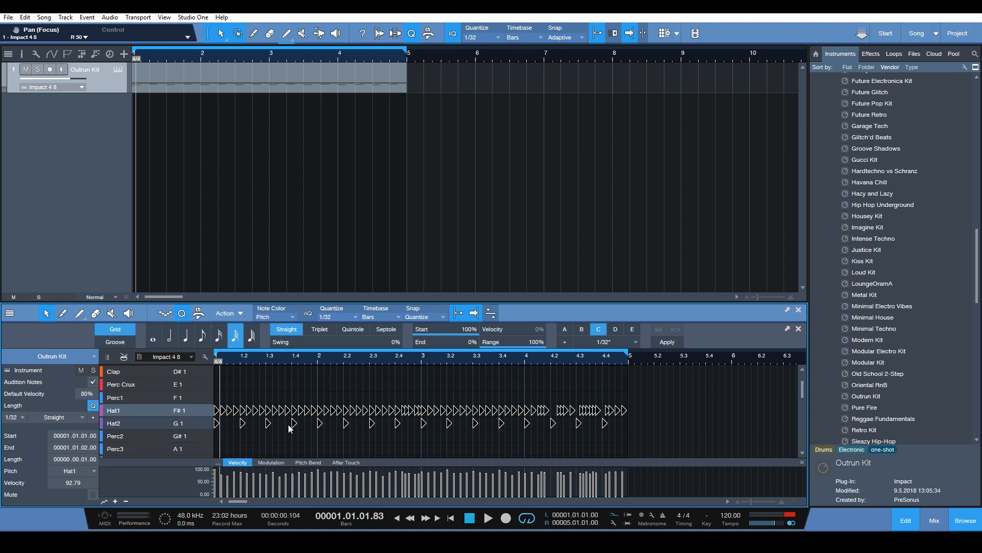
left_click(488, 517)
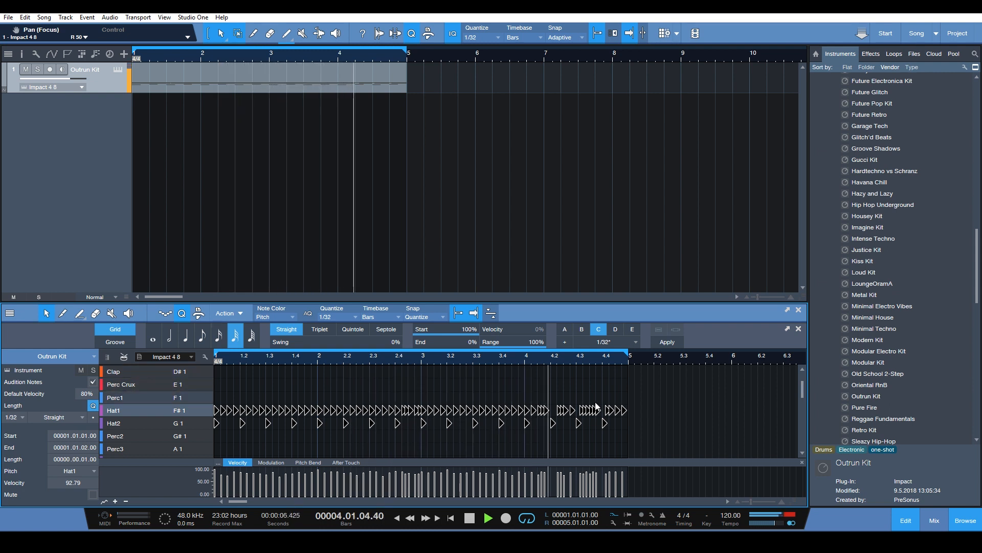
left_click(468, 517)
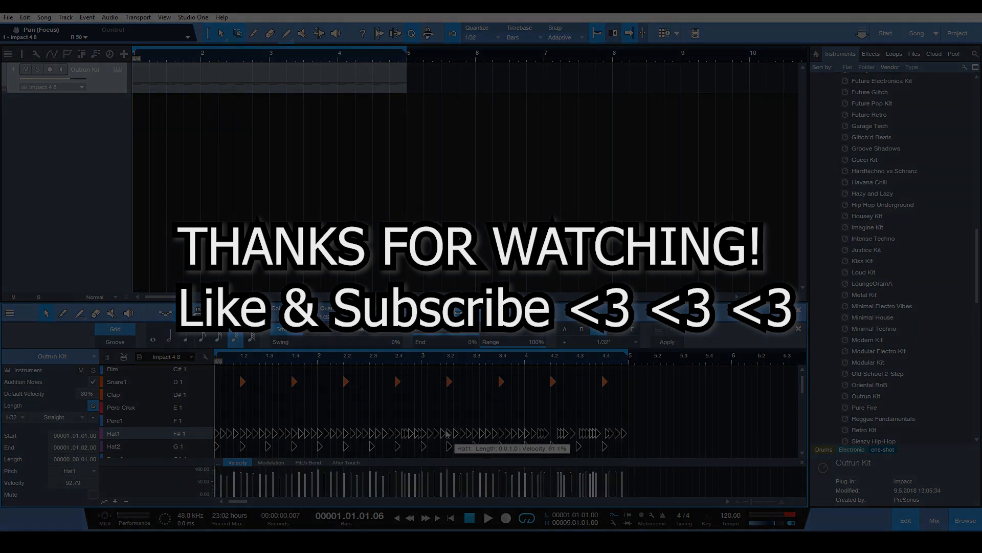
mouse_move(425, 449)
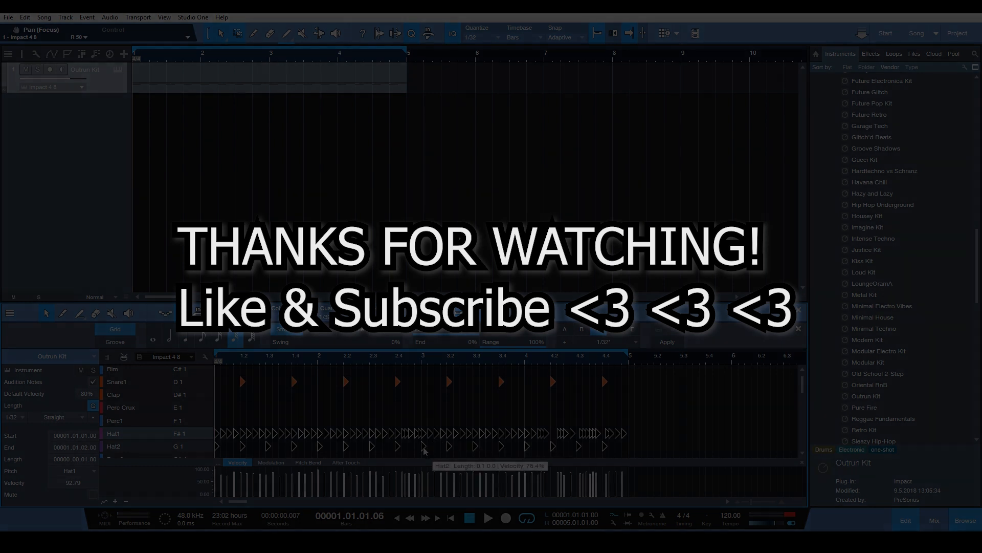